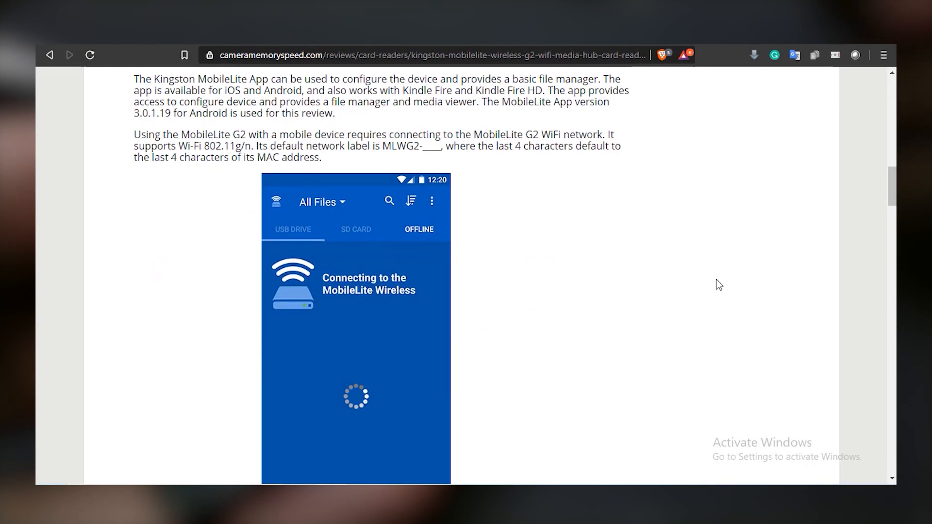
Start the ESP32 SD Card Interfacing Fast! video and seek to the ESP32-to-SD-card wiring diagram around 4:30
{"action": "scroll", "scroll_direction": "down", "scroll_amount": 3}
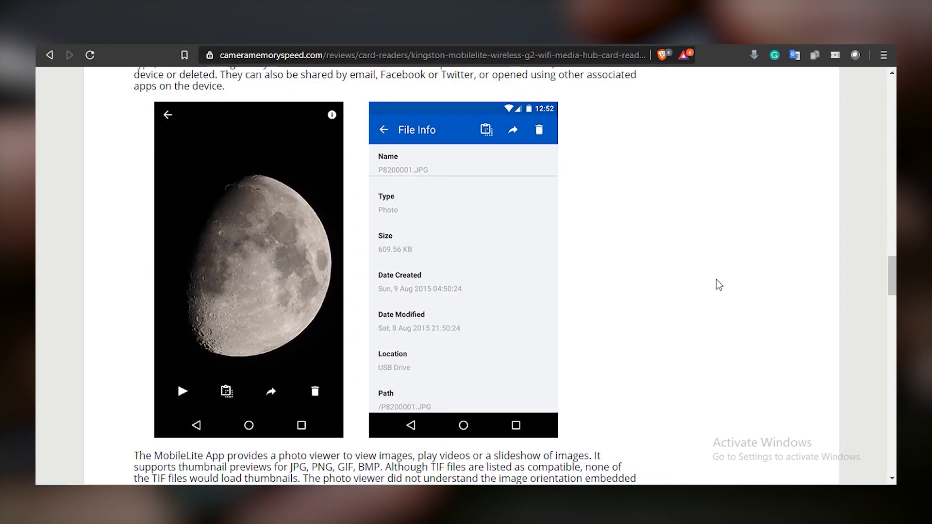
{"action": "scroll", "scroll_direction": "down", "scroll_amount": 3}
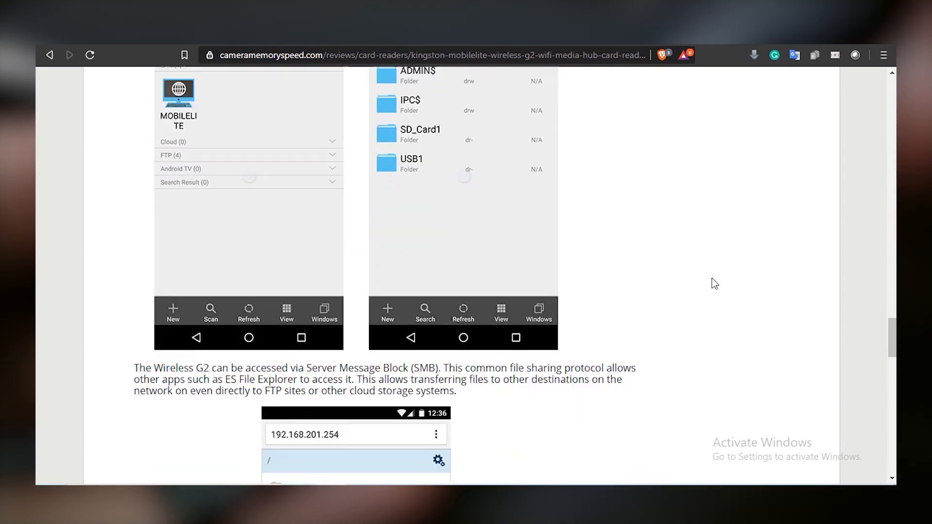
{"action": "scroll", "scroll_direction": "down", "scroll_amount": 3}
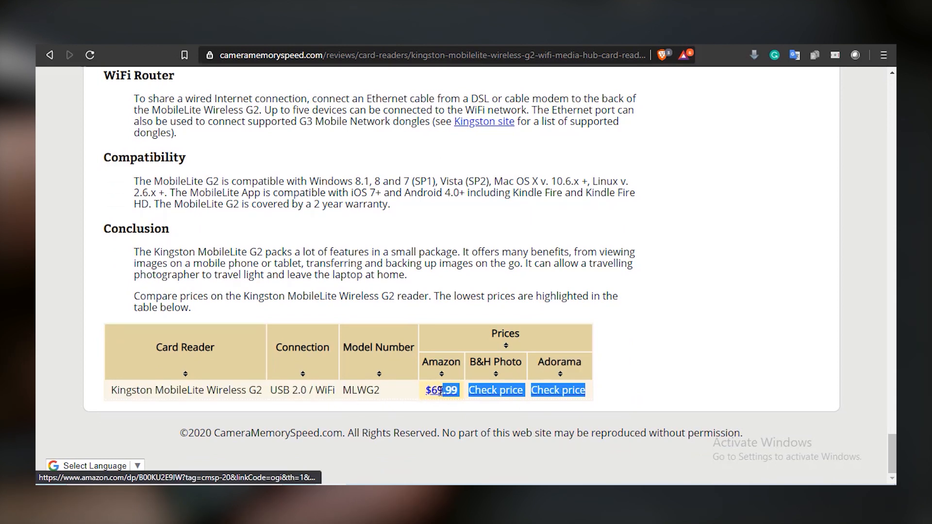
{"action": "left_click", "coordinate": [439, 390]}
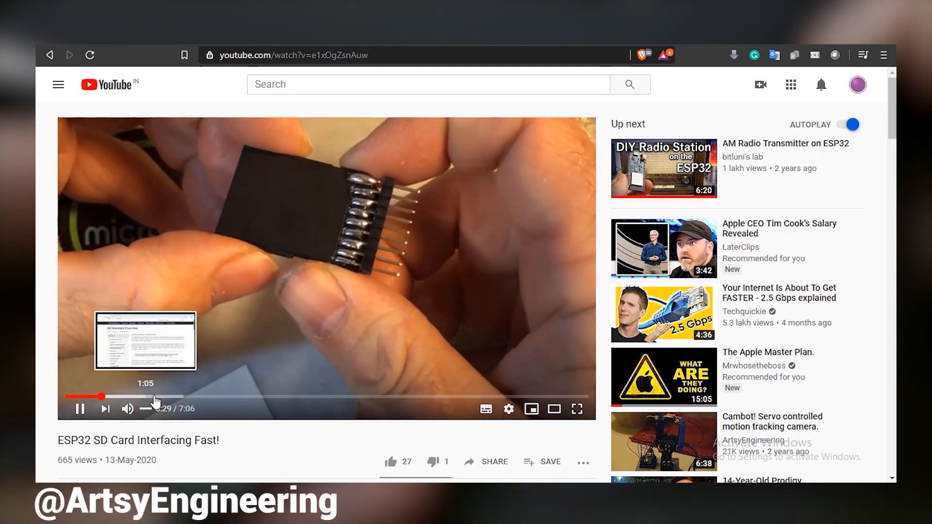
{"action": "left_click", "coordinate": [184, 396]}
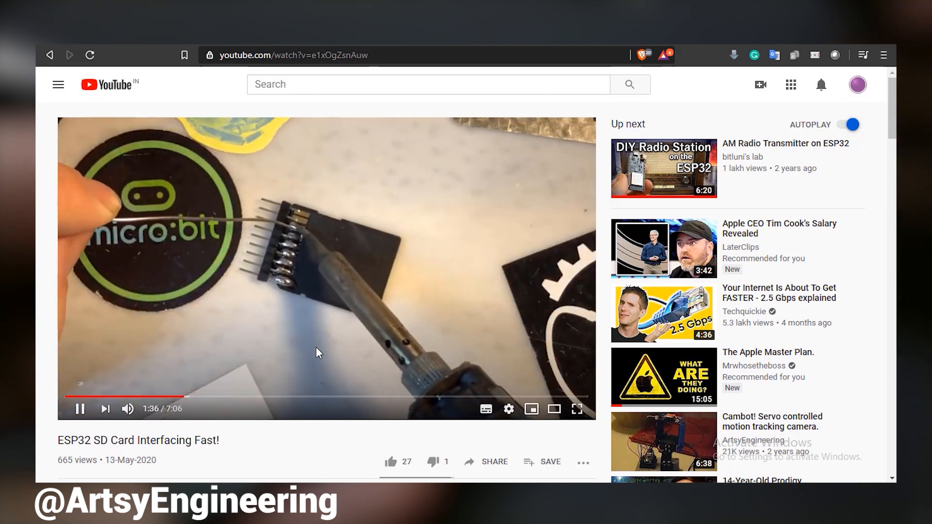
{"action": "left_click", "coordinate": [392, 396]}
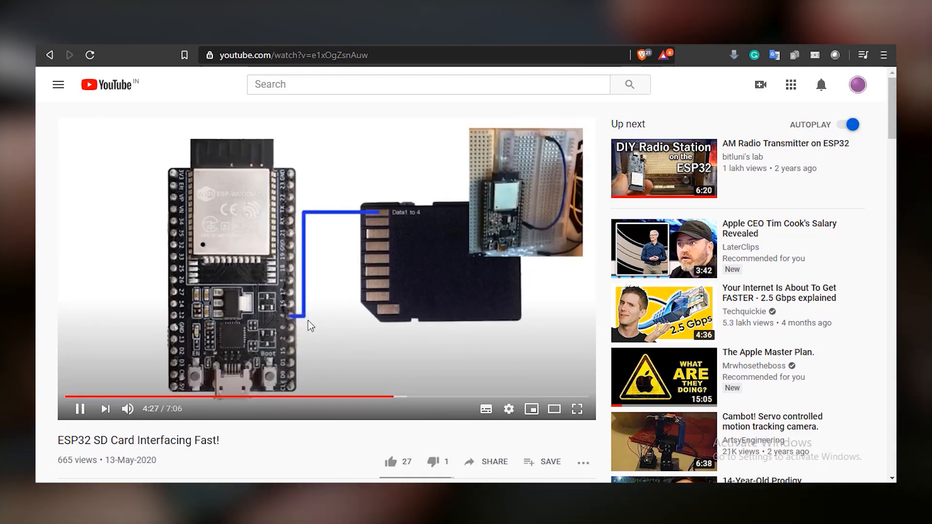
{"action": "left_click", "coordinate": [402, 397]}
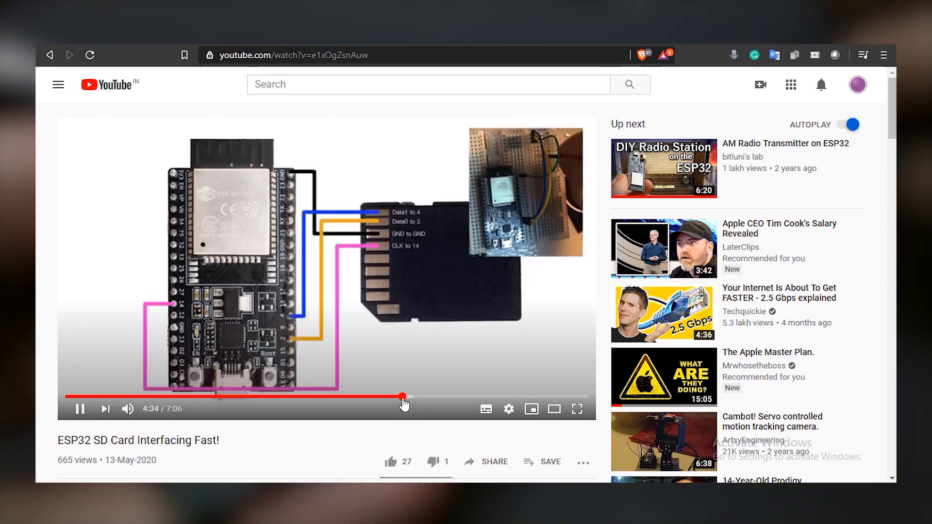
Seek back near 1:12 and jump to the SD card specifications part of the video
{"action": "left_click", "coordinate": [80, 397]}
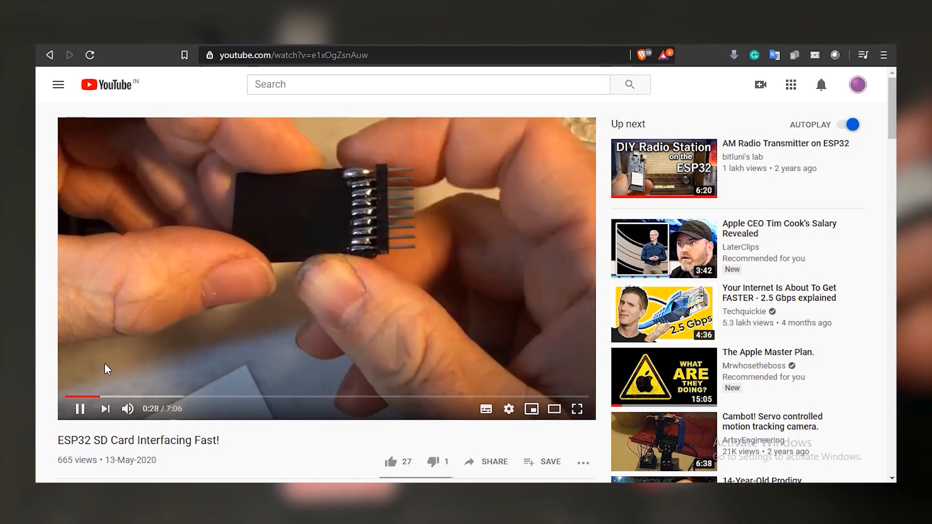
{"action": "left_click", "coordinate": [153, 398]}
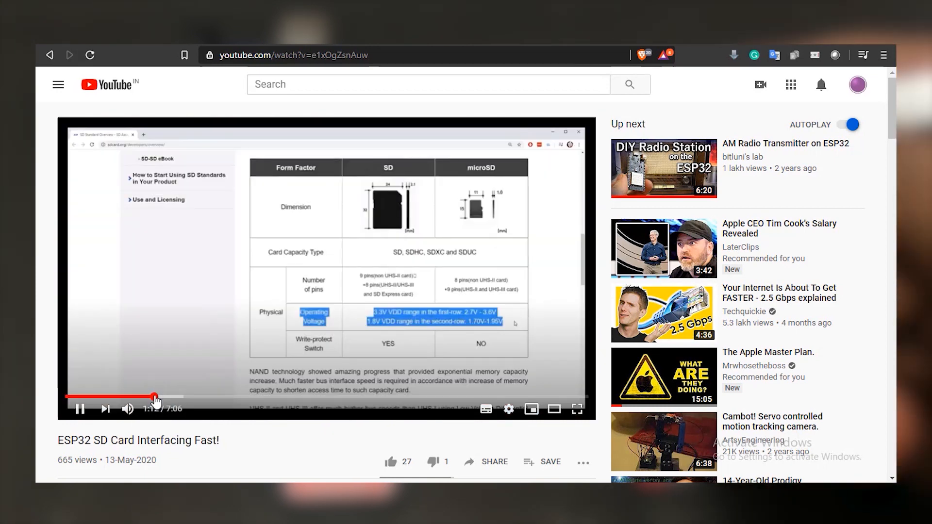
{"action": "left_click", "coordinate": [181, 397]}
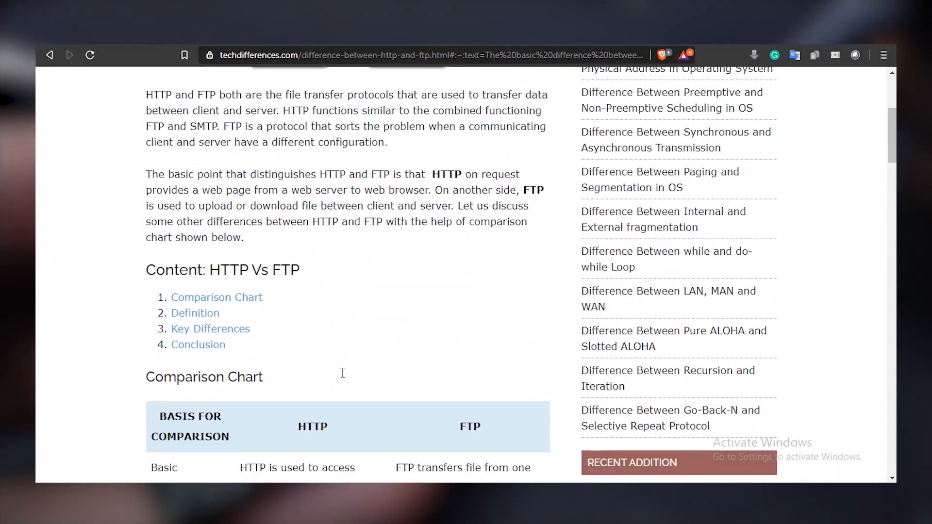
Read the HTTP vs FTP comparison chart, return to the top, and go back to the ESP8266 FTP library results
{"action": "scroll", "scroll_direction": "down", "scroll_amount": 3}
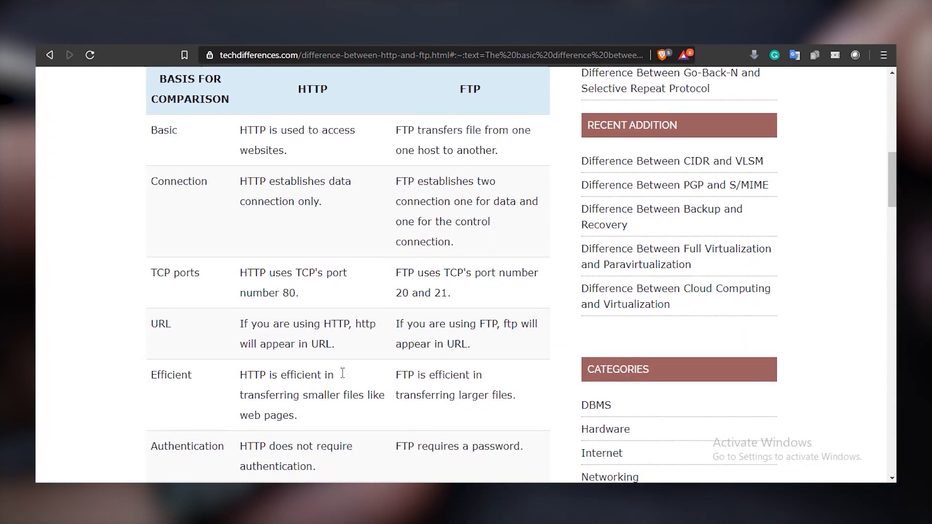
{"action": "scroll", "scroll_direction": "up", "scroll_amount": 3}
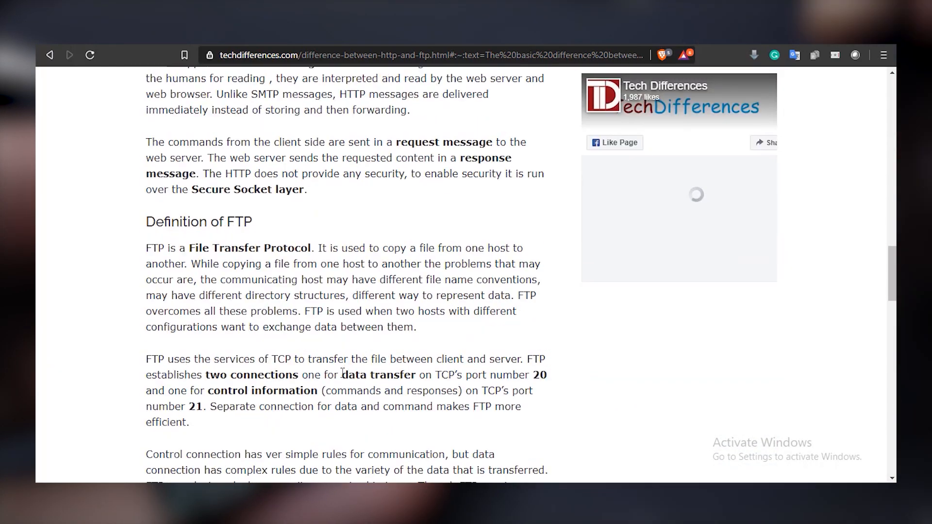
{"action": "scroll", "scroll_direction": "down", "scroll_amount": 3}
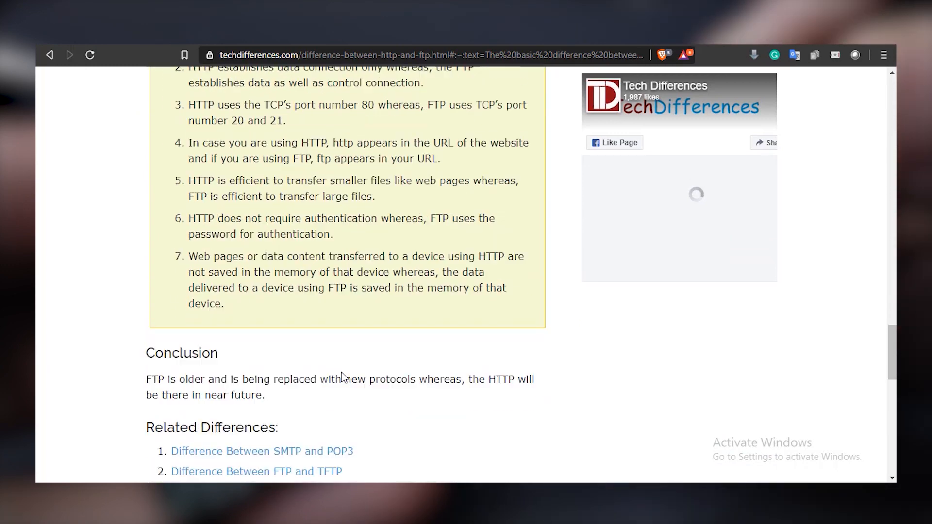
{"action": "scroll", "scroll_direction": "up", "scroll_amount": 3}
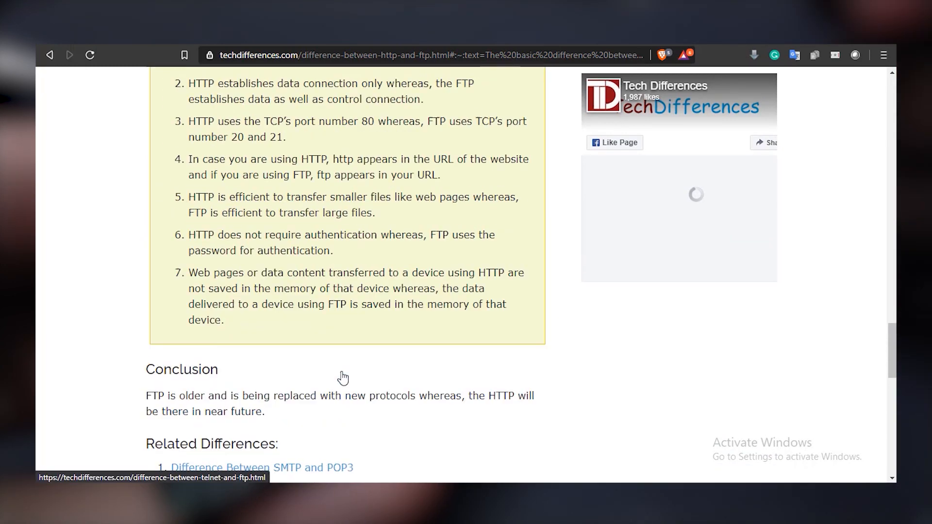
{"action": "scroll", "scroll_direction": "up", "scroll_amount": 3}
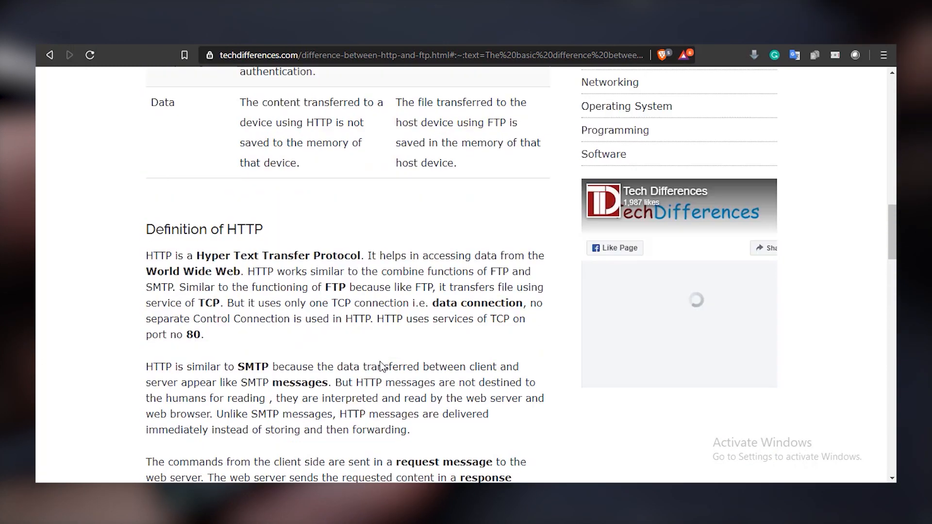
{"action": "scroll", "scroll_direction": "up", "scroll_amount": 3}
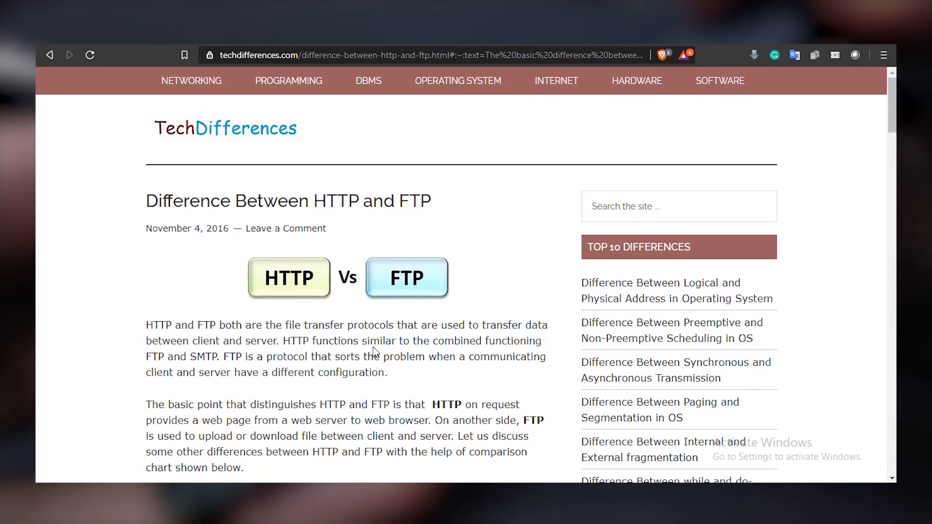
{"action": "left_click", "coordinate": [417, 54]}
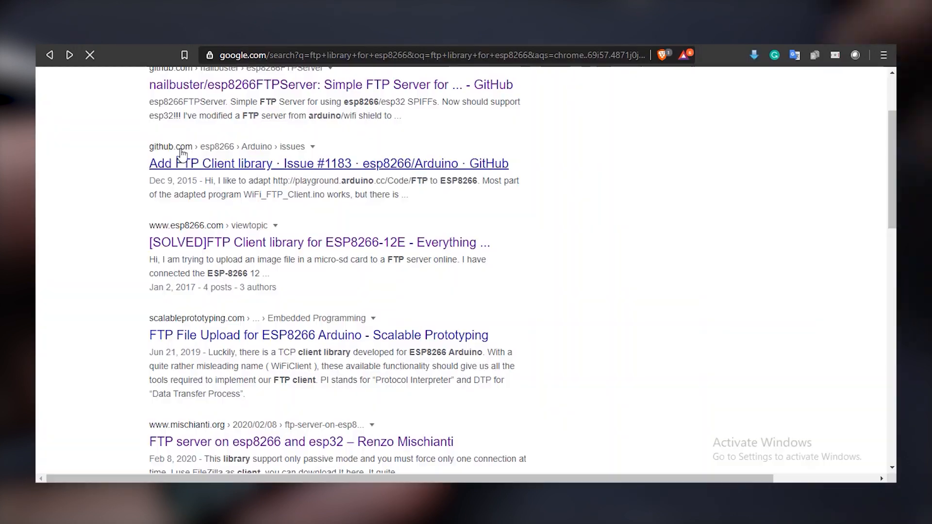
From the results, open nailbuster/esp8266FTPServer and view its ESP8266FtpServer.cpp source
{"action": "scroll", "scroll_direction": "down", "scroll_amount": 3}
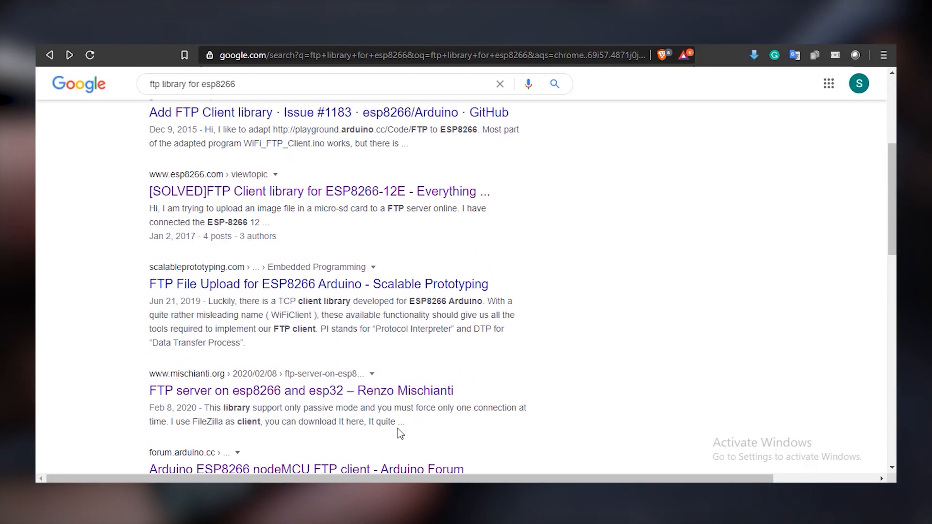
{"action": "scroll", "scroll_direction": "up", "scroll_amount": 3}
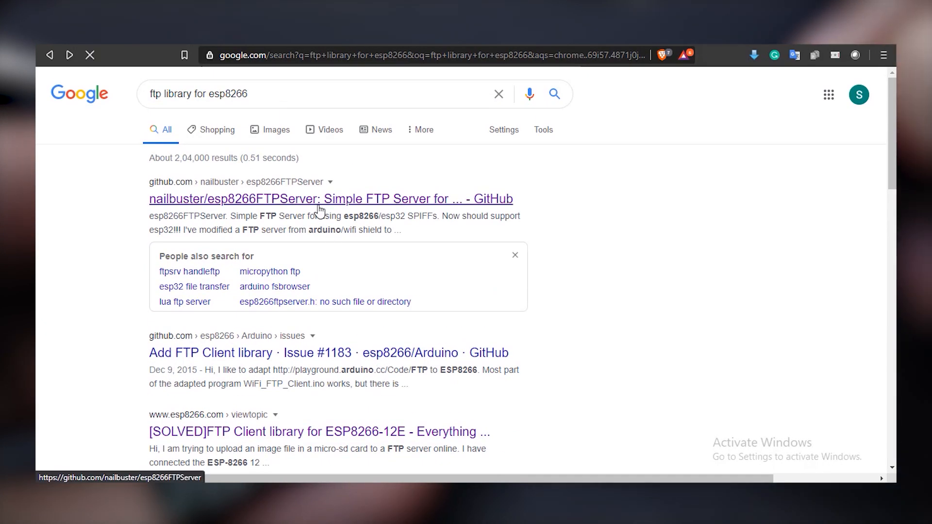
{"action": "left_click", "coordinate": [330, 198]}
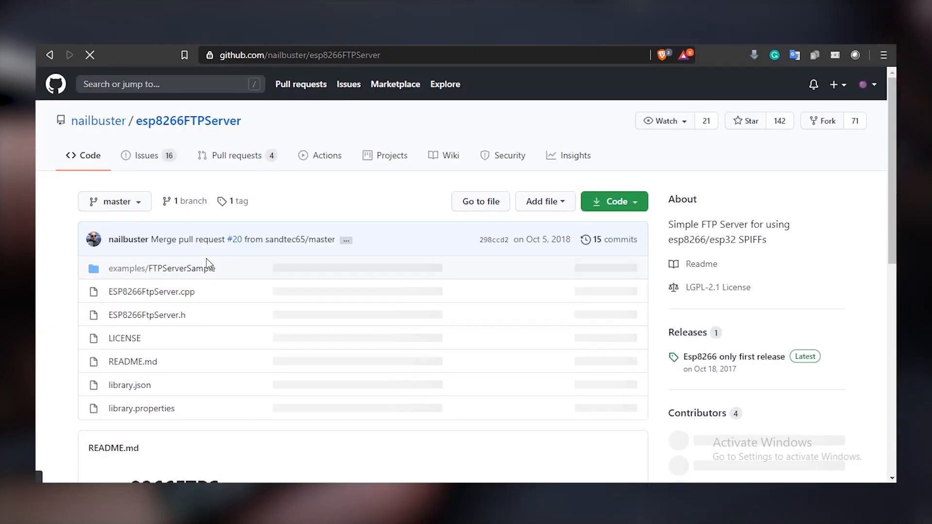
{"action": "left_click", "coordinate": [151, 292]}
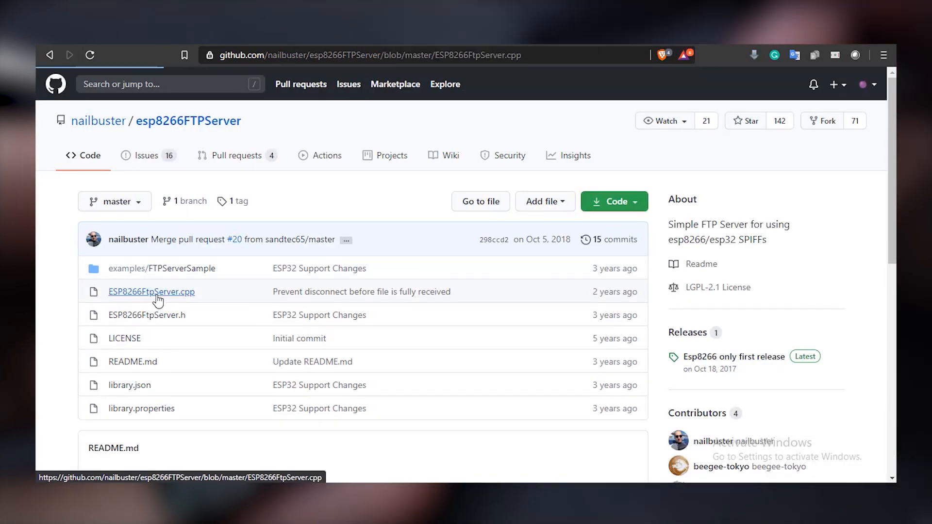
{"action": "left_click", "coordinate": [151, 291]}
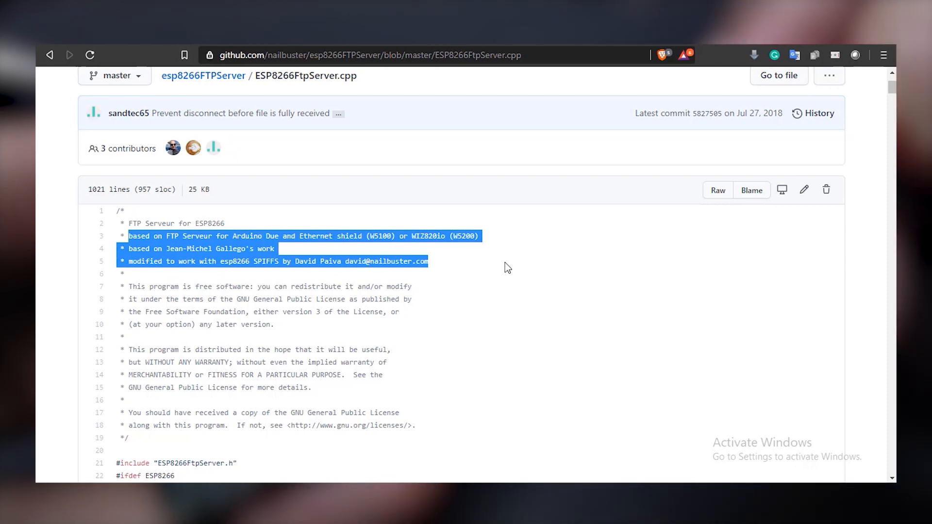
{"action": "left_click", "coordinate": [472, 308]}
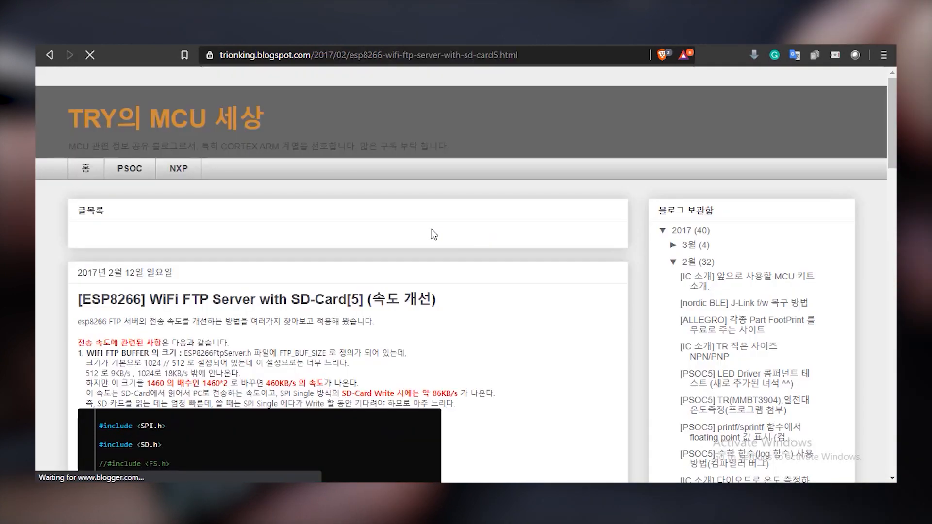
Scroll the trionking ESP8266 FTP server SD-Card [5] post down to the FTP_BUF_SIZE code block
{"action": "scroll", "scroll_direction": "down", "scroll_amount": 3}
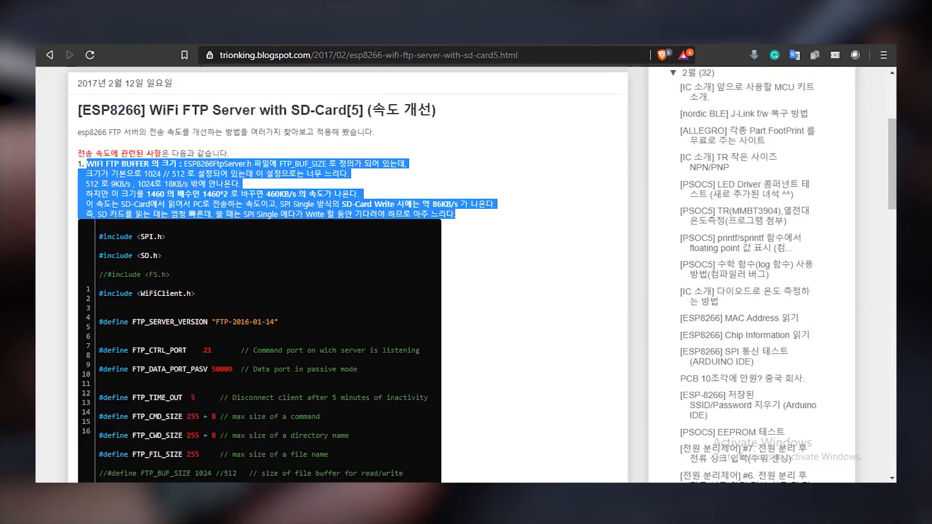
{"action": "scroll", "scroll_direction": "down", "scroll_amount": 3}
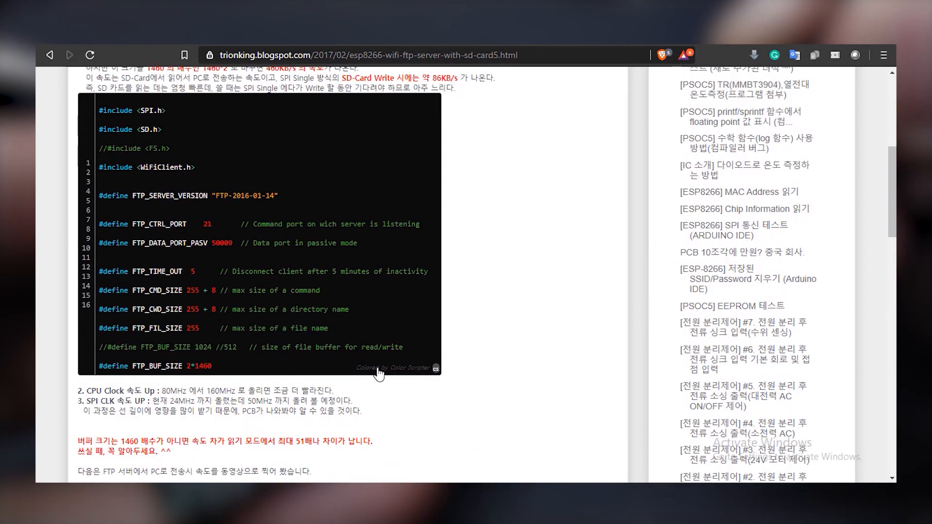
{"action": "scroll", "scroll_direction": "down", "scroll_amount": 3}
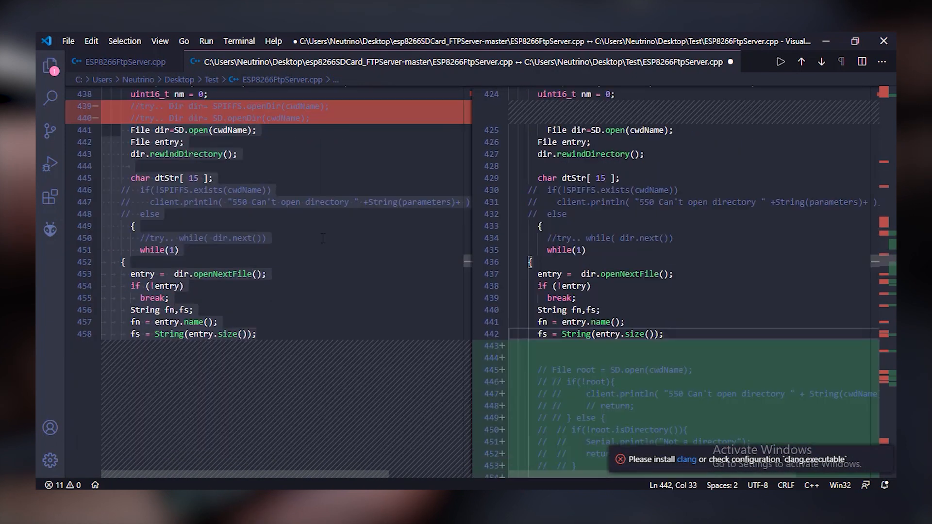
{"action": "scroll", "scroll_direction": "up", "scroll_amount": 3}
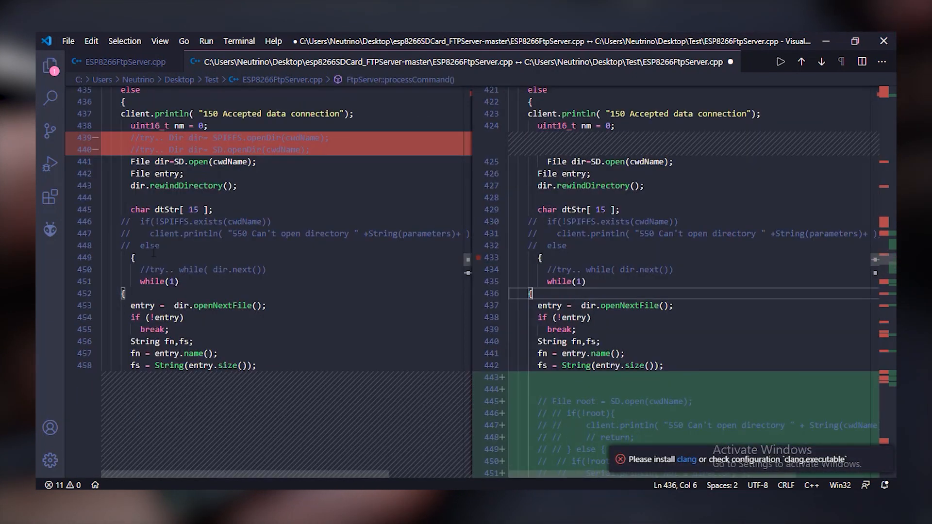
{"action": "scroll", "scroll_direction": "down", "scroll_amount": 3}
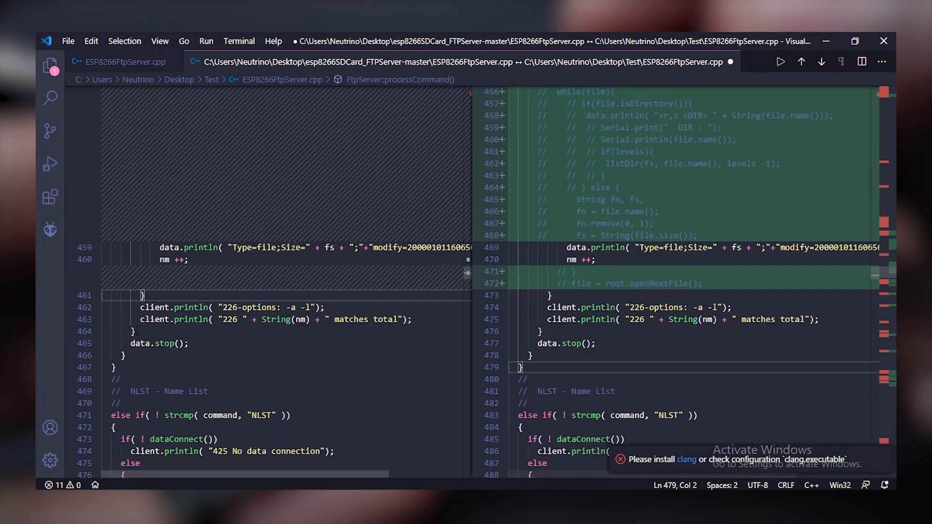
{"action": "scroll", "scroll_direction": "down", "scroll_amount": 3}
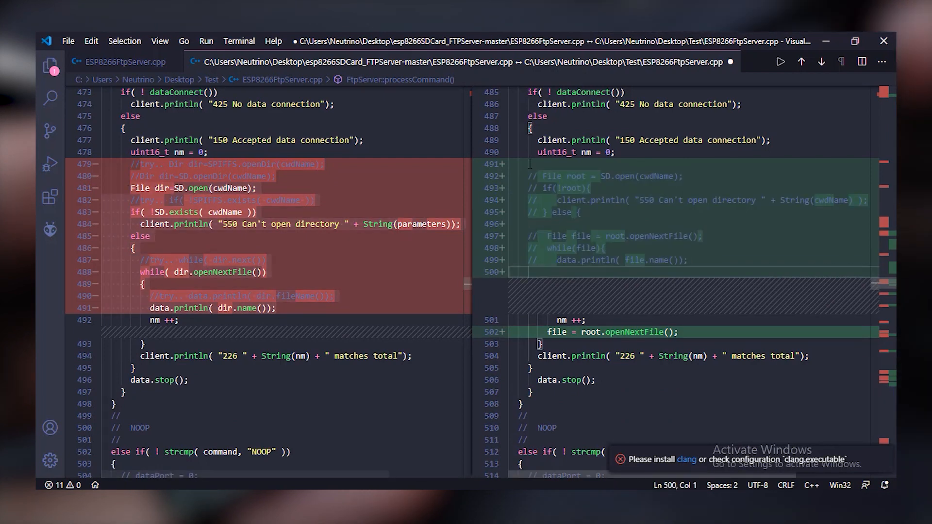
{"action": "scroll", "scroll_direction": "down", "scroll_amount": 3}
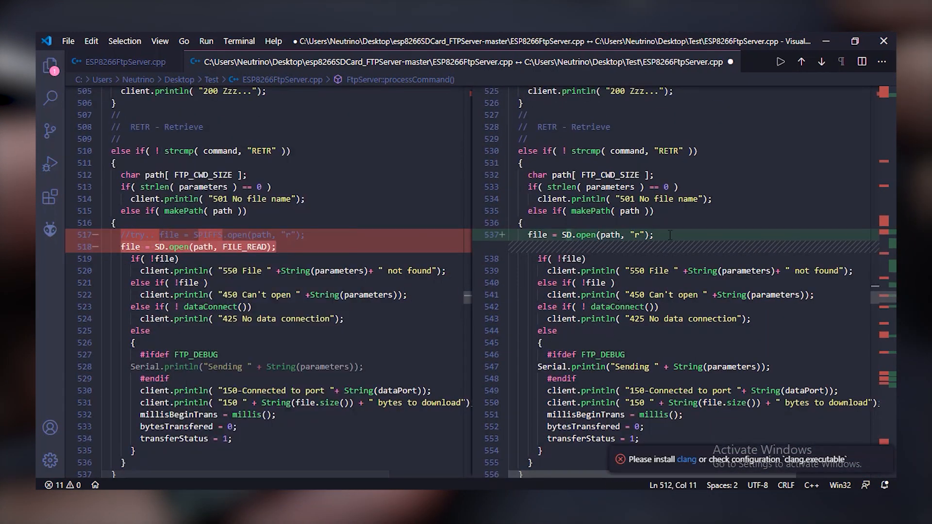
{"action": "scroll", "scroll_direction": "down", "scroll_amount": 3}
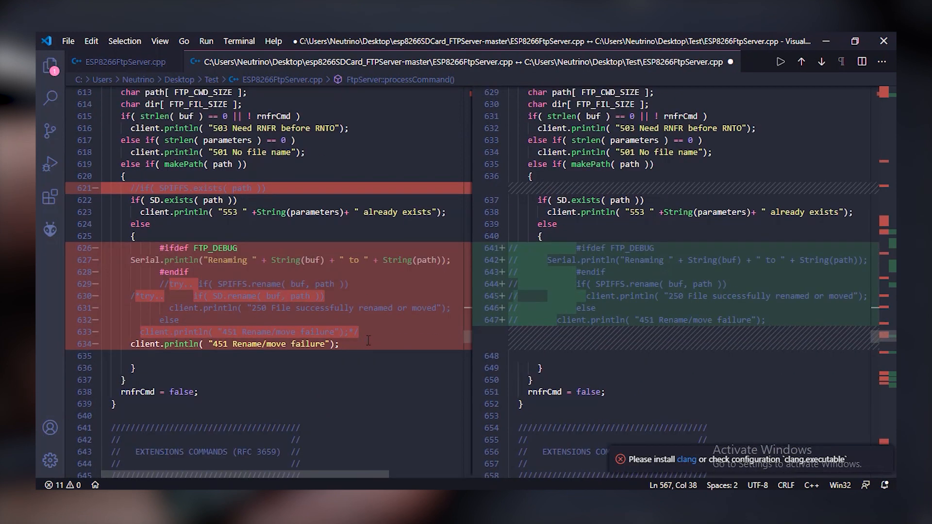
{"action": "scroll", "scroll_direction": "down", "scroll_amount": 3}
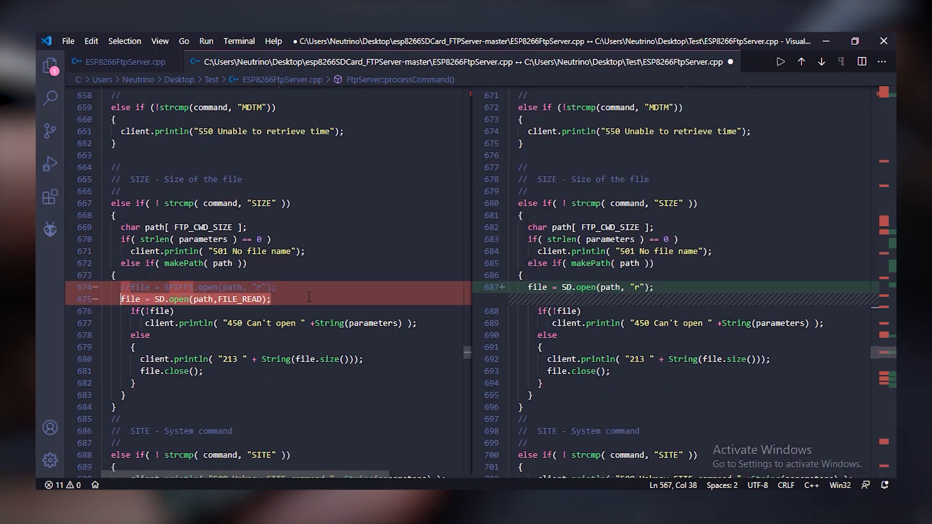
{"action": "scroll", "scroll_direction": "down", "scroll_amount": 3}
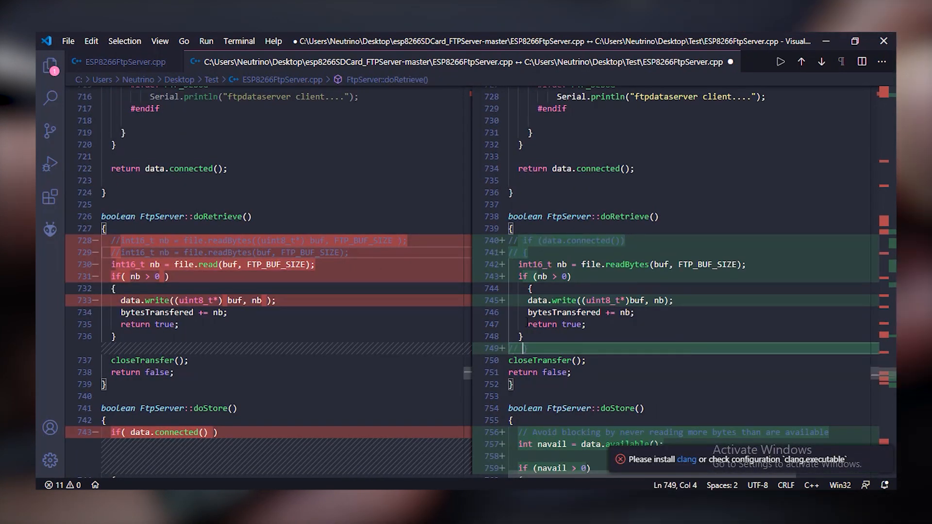
{"action": "scroll", "scroll_direction": "down", "scroll_amount": 3}
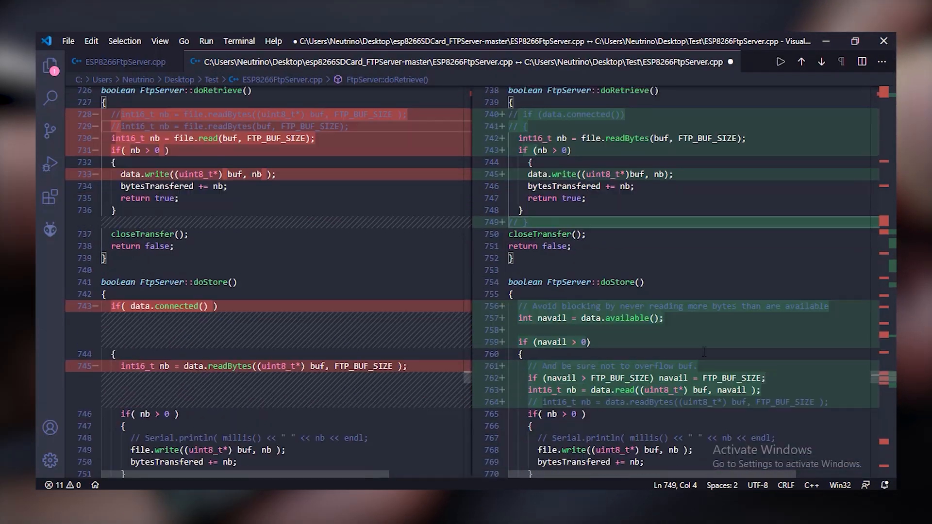